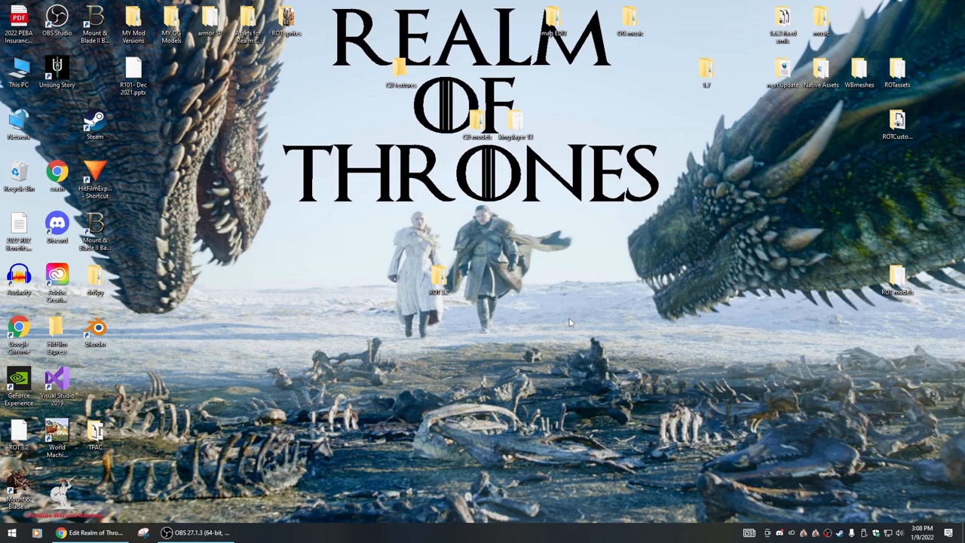
pyautogui.moveTo(42, 136)
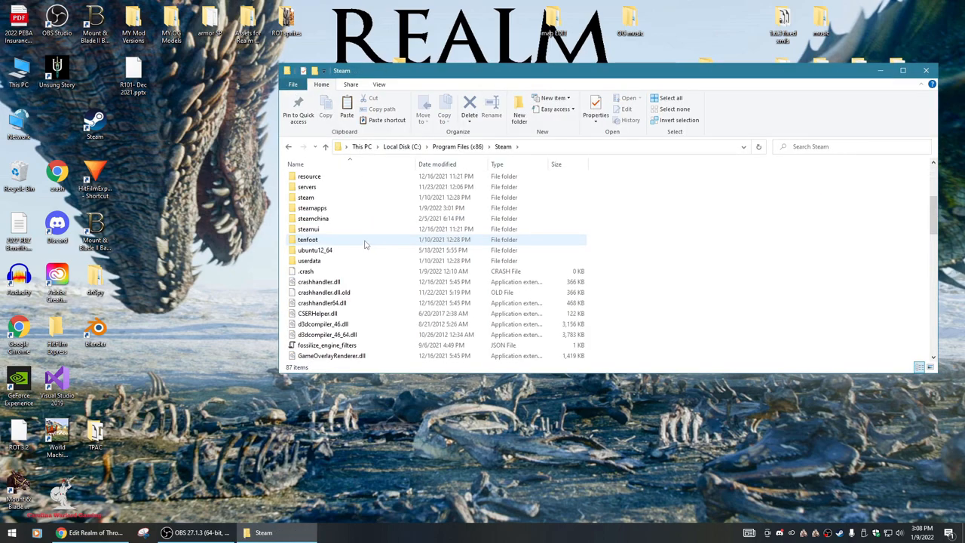
# - Navigate into steamapps to Bannerlord's Modules folder and select ROT-NewMap through ROT-Content
pyautogui.click(313, 207)
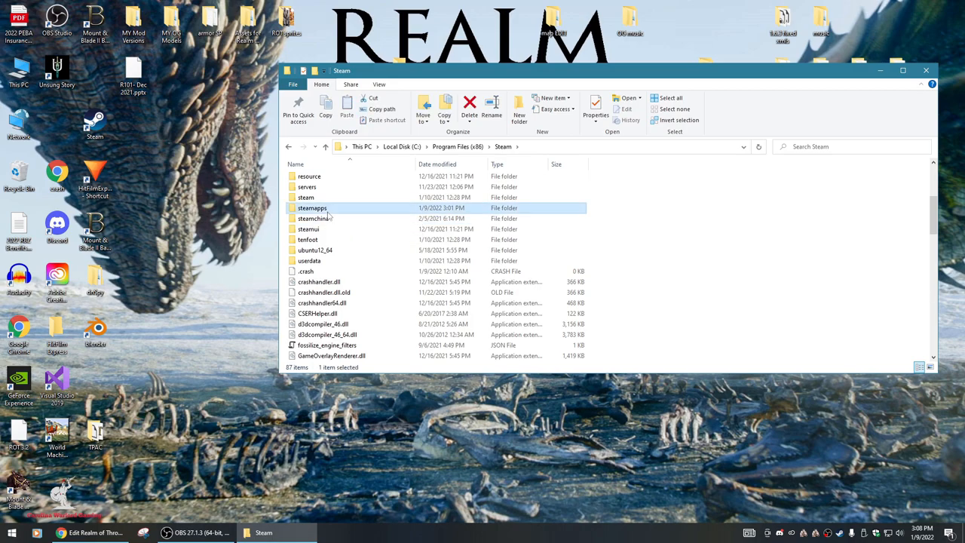
pyautogui.doubleClick(312, 207)
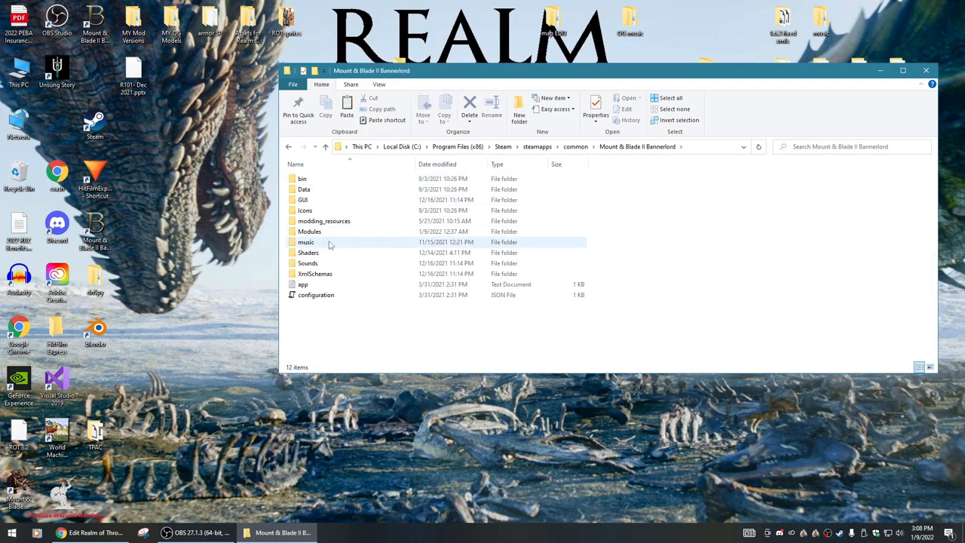
pyautogui.doubleClick(310, 232)
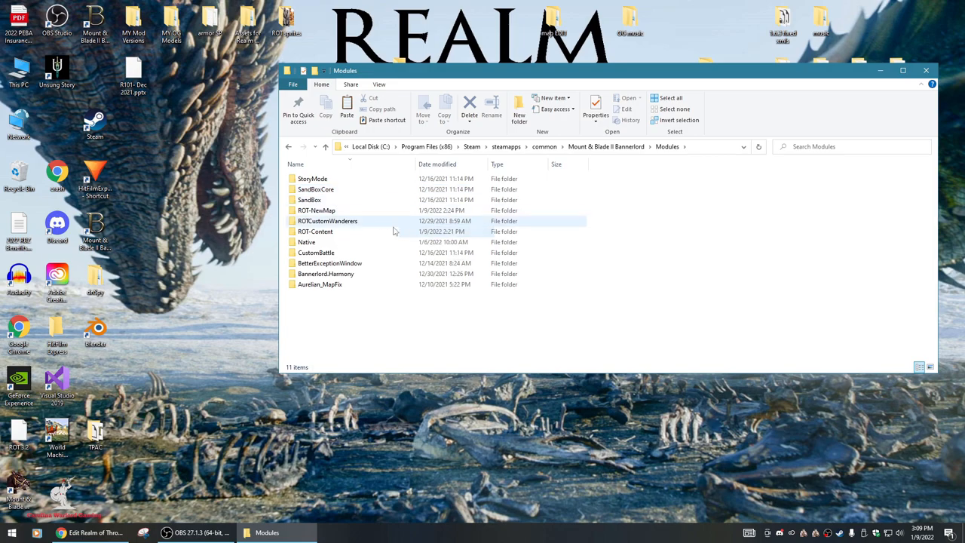
pyautogui.click(316, 210)
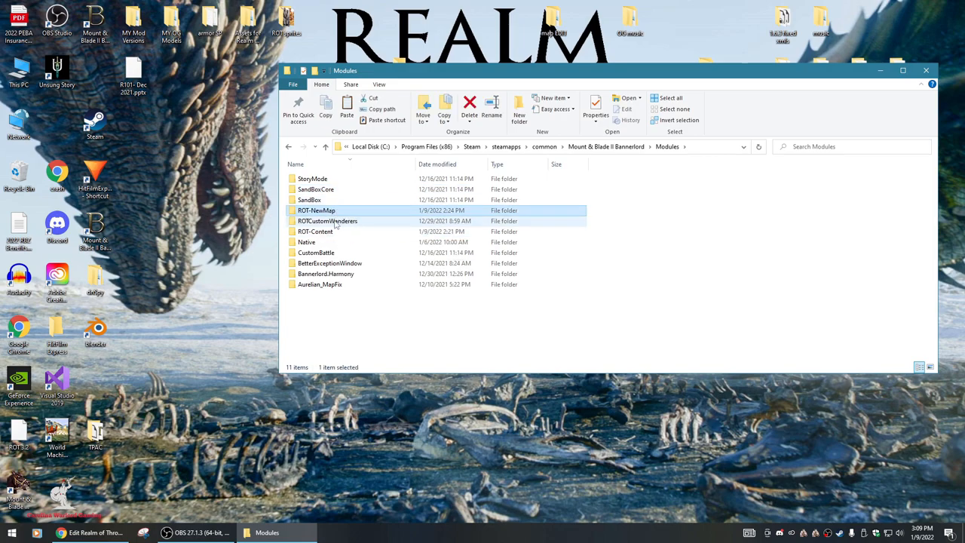
pyautogui.click(314, 231)
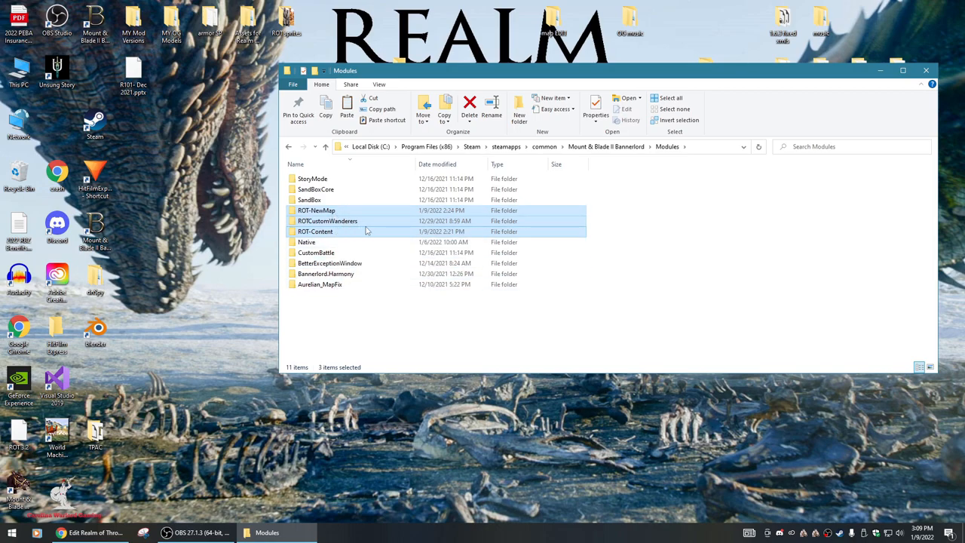
# - Add Aurelian_MapFix to the ROT folder selection and delete all four folders
pyautogui.click(320, 284)
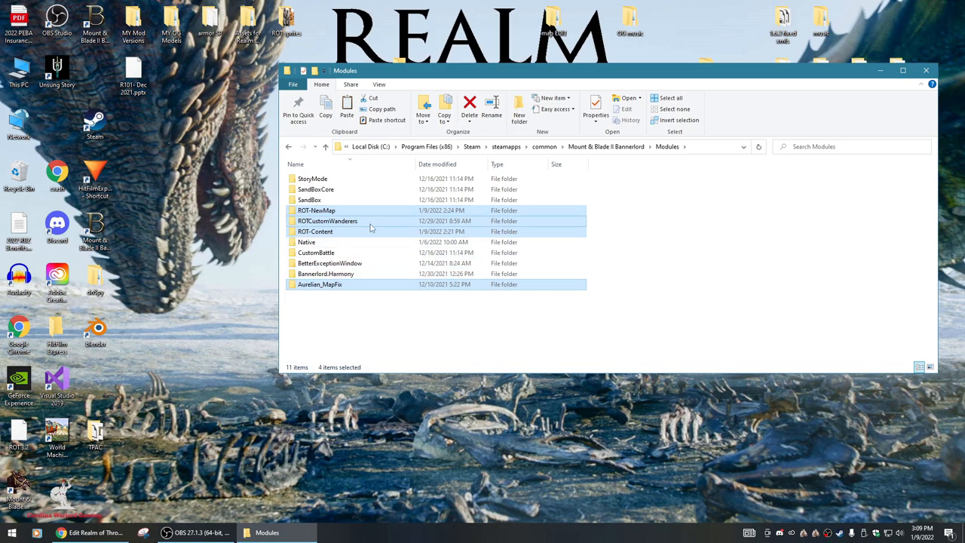
pyautogui.moveTo(317, 210)
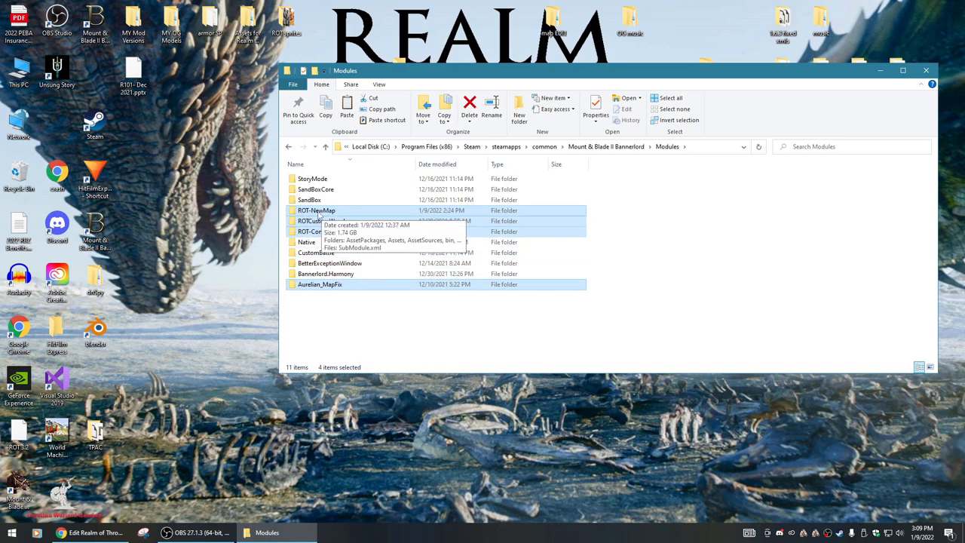
pyautogui.moveTo(306, 242)
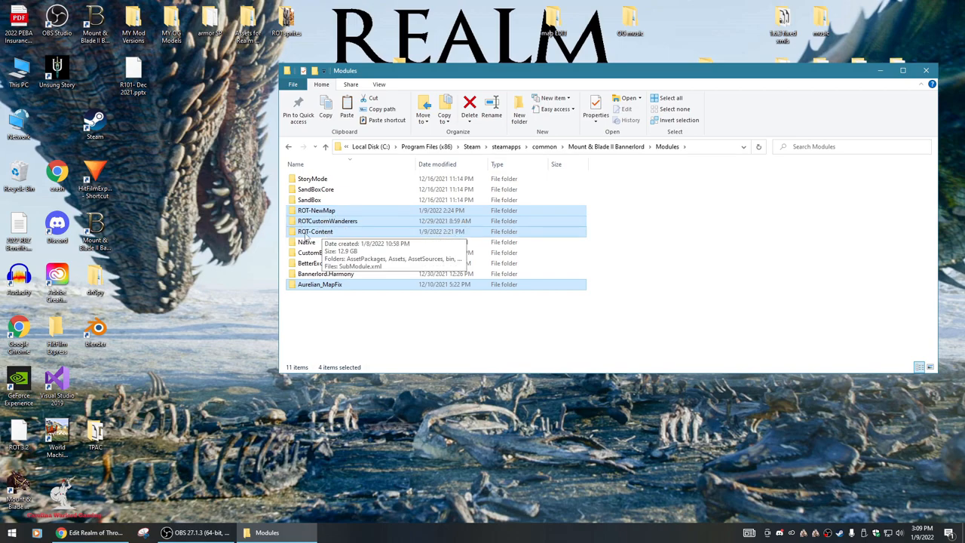
pyautogui.moveTo(320, 285)
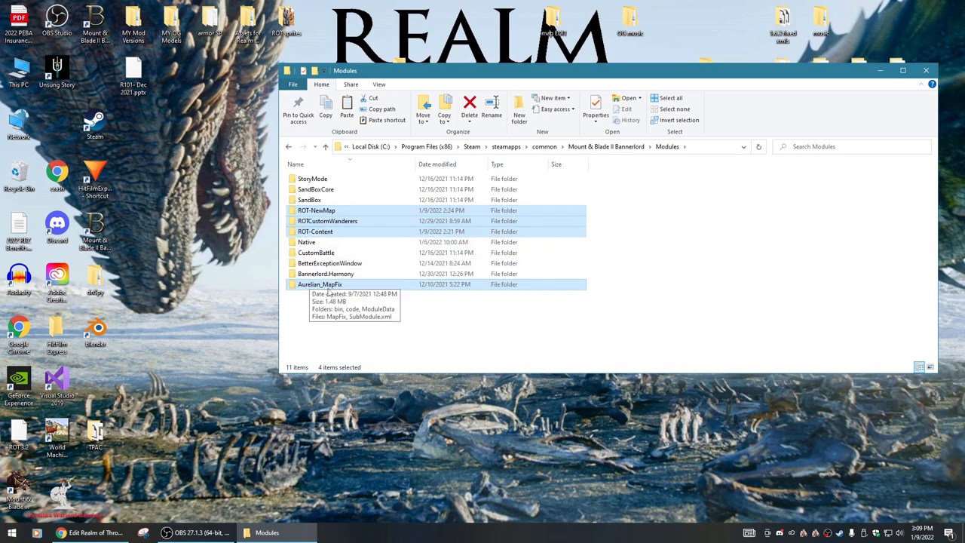
pyautogui.rightClick(320, 284)
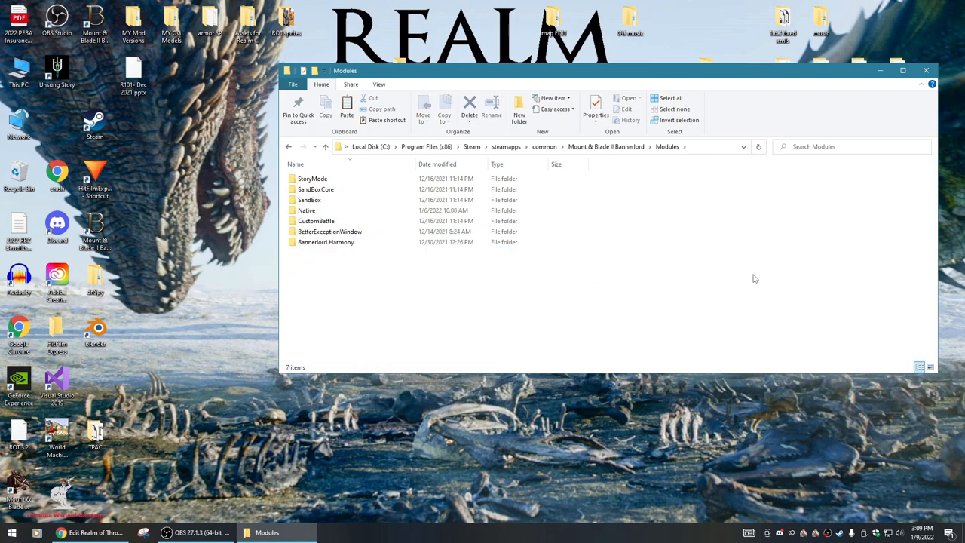
pyautogui.moveTo(641, 219)
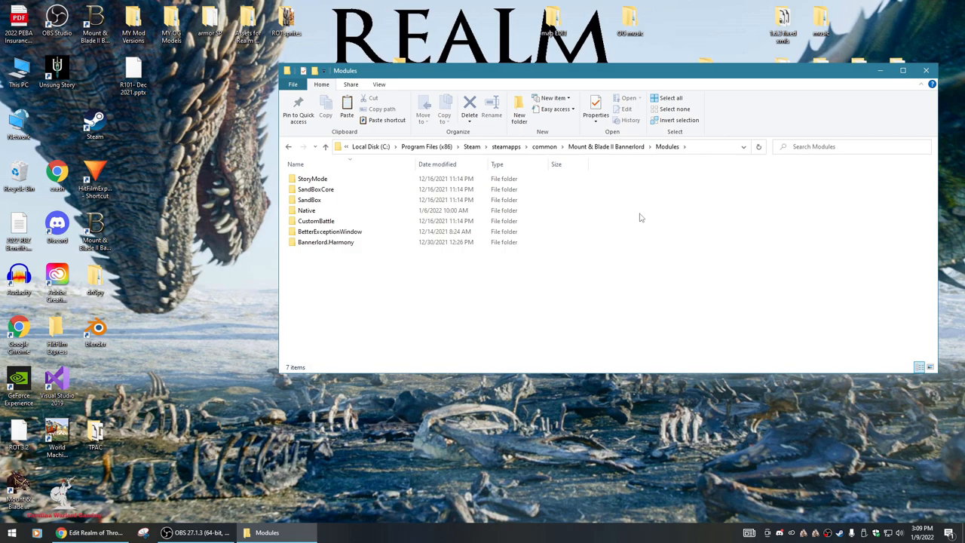
pyautogui.moveTo(640, 215)
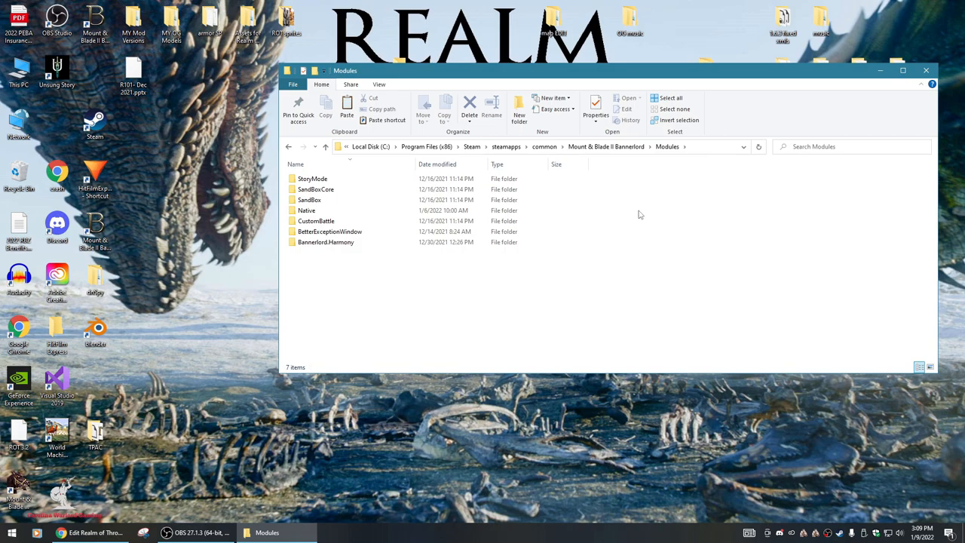
pyautogui.moveTo(339, 221)
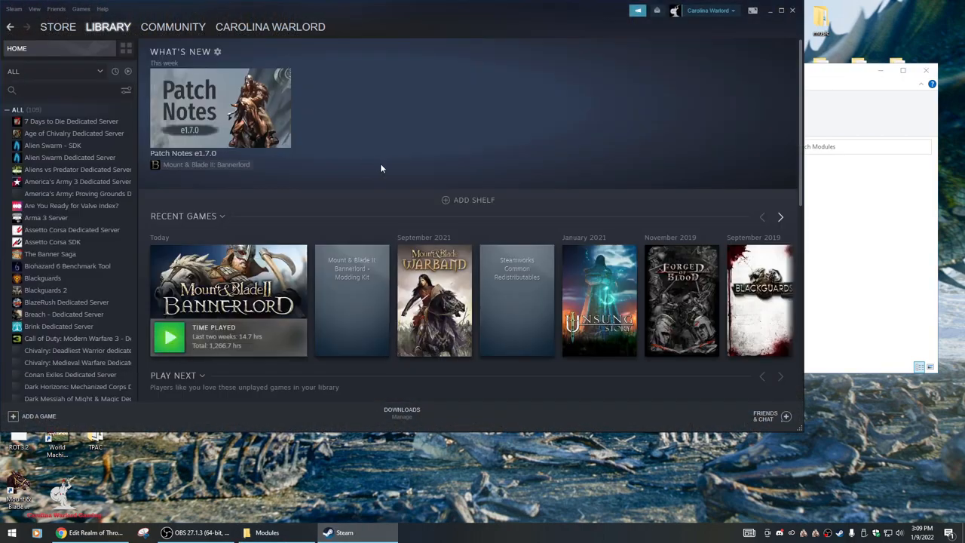
# - Open Mount & Blade II: Bannerlord's Properties on the Local Files page in Steam
pyautogui.scroll(-3)
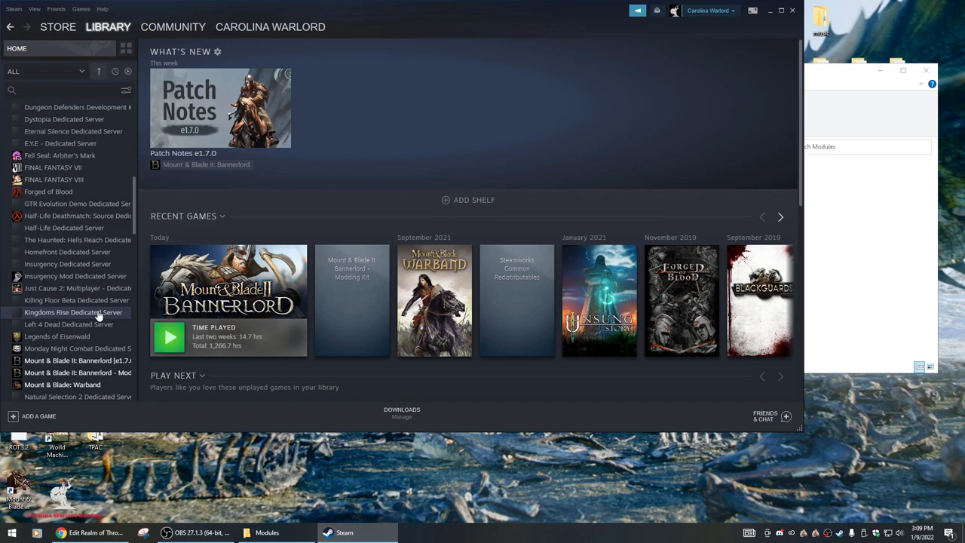
pyautogui.click(68, 361)
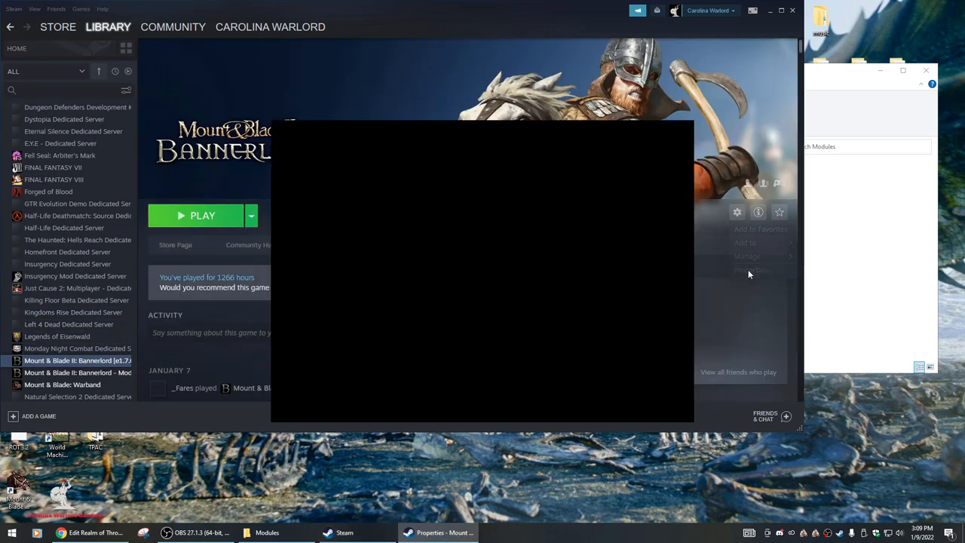
pyautogui.click(305, 204)
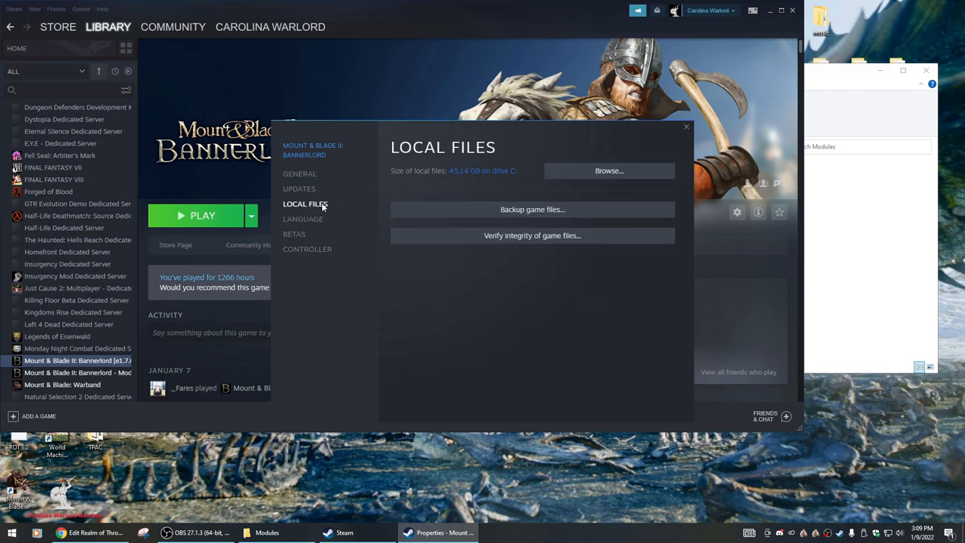
# - Verify Bannerlord's game file integrity, dismiss the 23-failed-files result, and close Steam's window
pyautogui.click(532, 235)
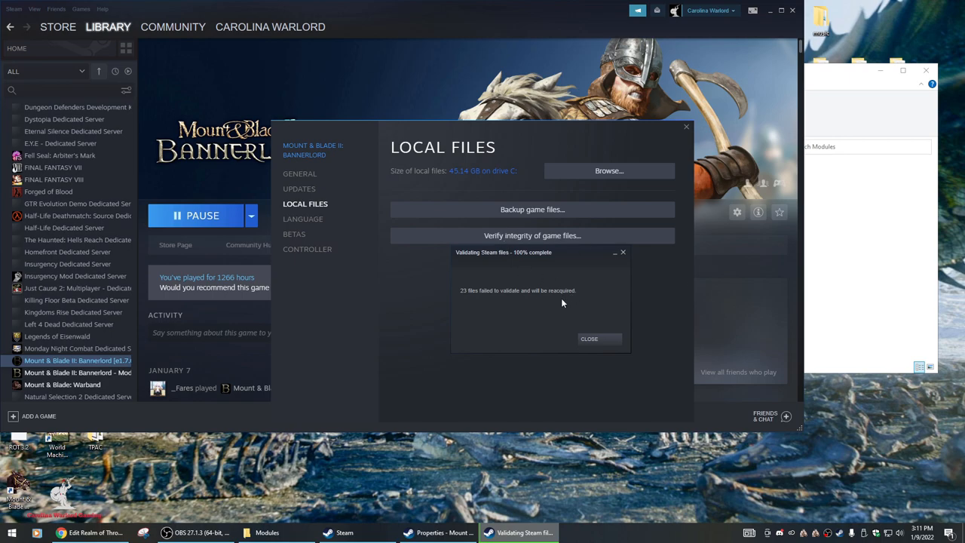
pyautogui.moveTo(487, 298)
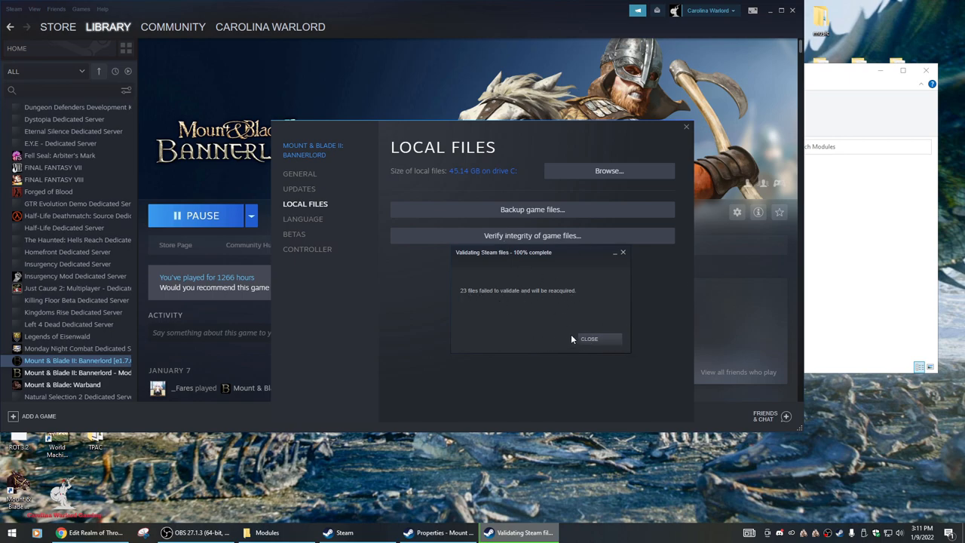
pyautogui.moveTo(484, 304)
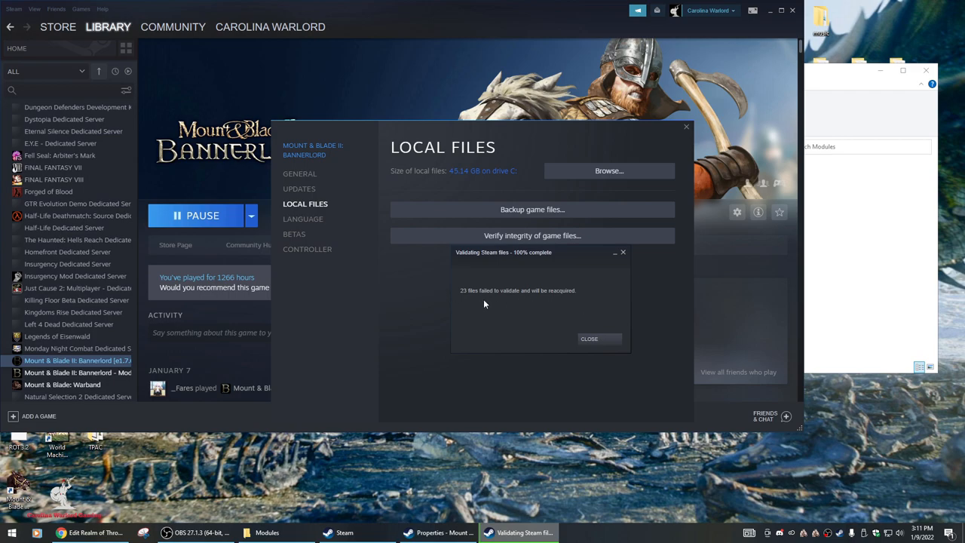
pyautogui.moveTo(475, 315)
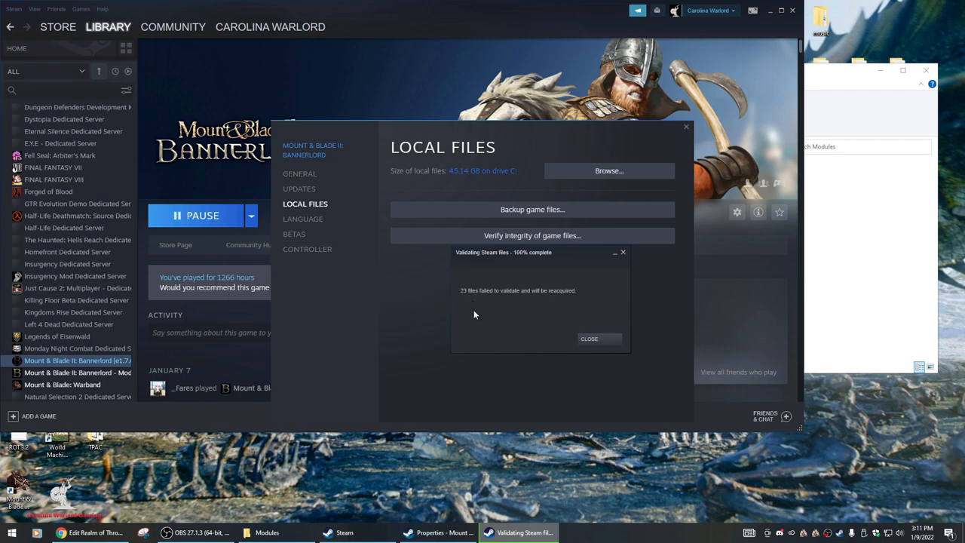
pyautogui.moveTo(515, 315)
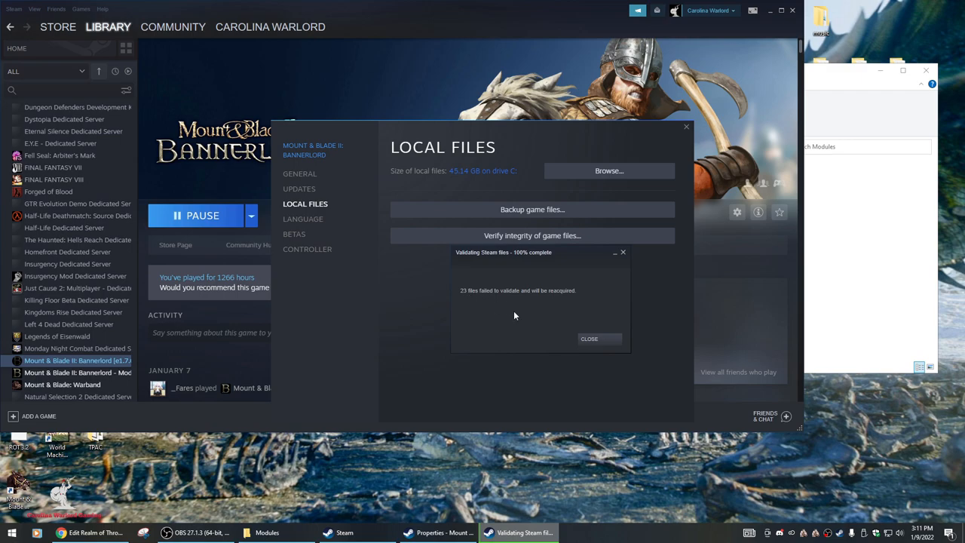
pyautogui.moveTo(451, 293)
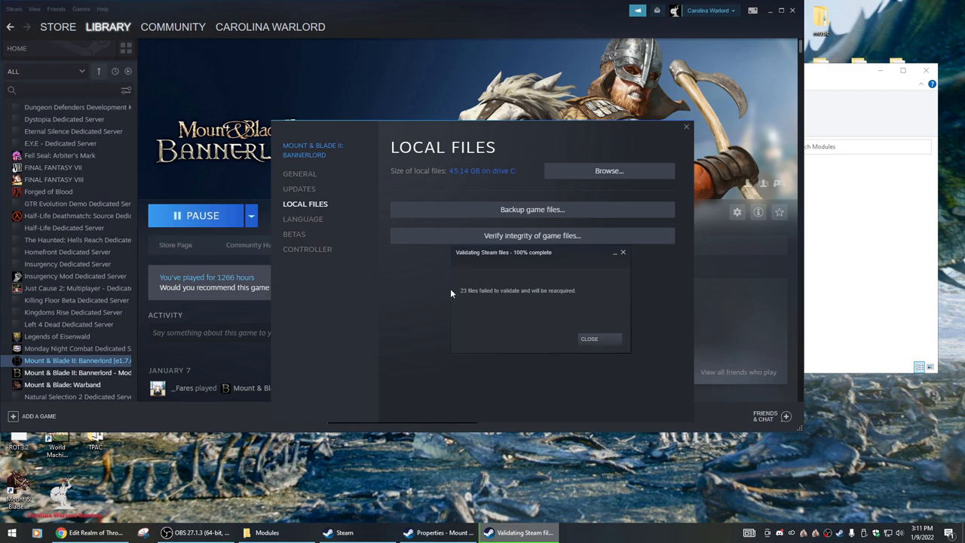
pyautogui.moveTo(462, 304)
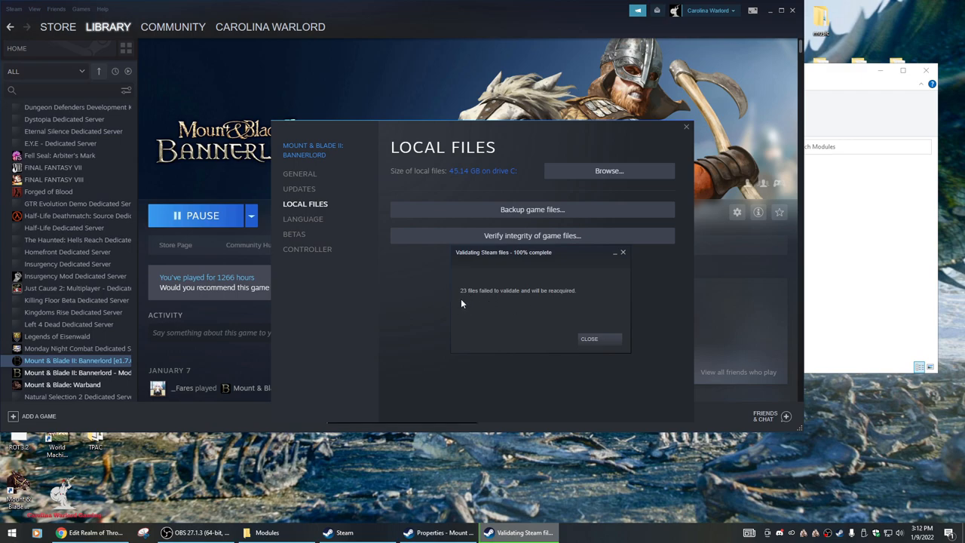
pyautogui.moveTo(477, 307)
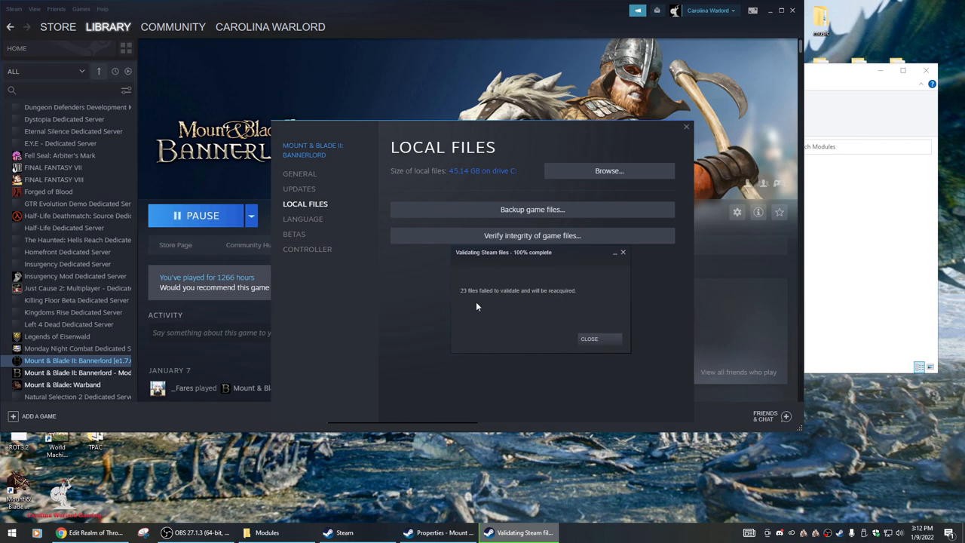
pyautogui.click(591, 339)
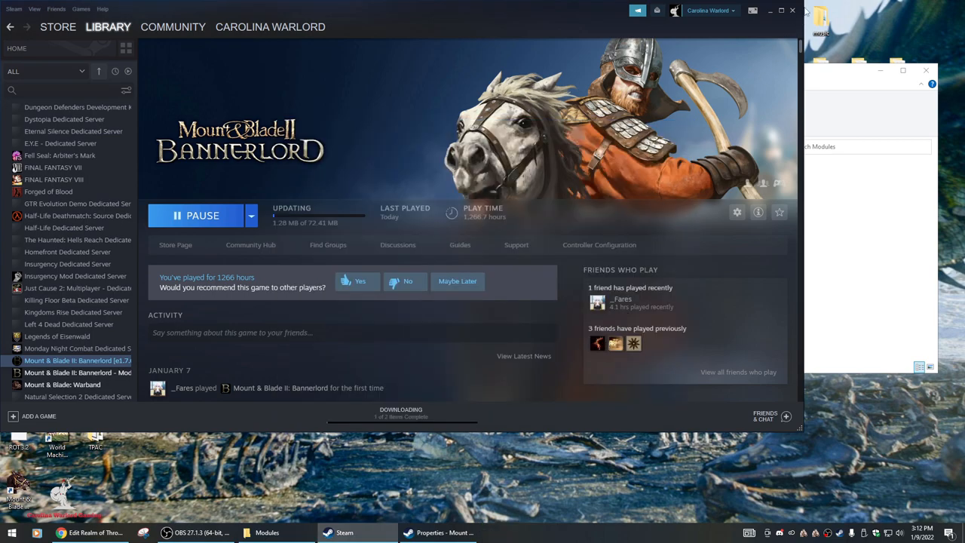
pyautogui.click(267, 532)
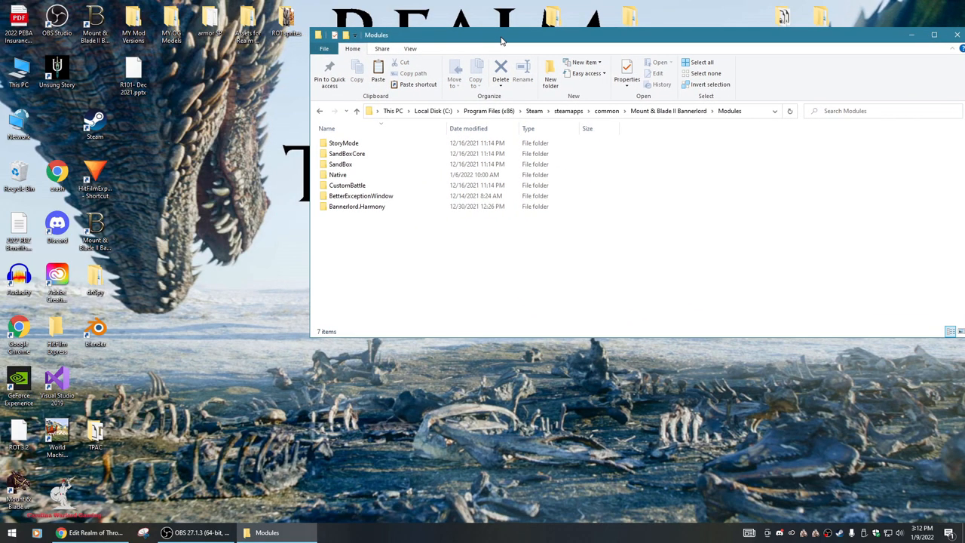
# - Move up from Modules to the Mount & Blade II Bannerlord folder
pyautogui.click(319, 111)
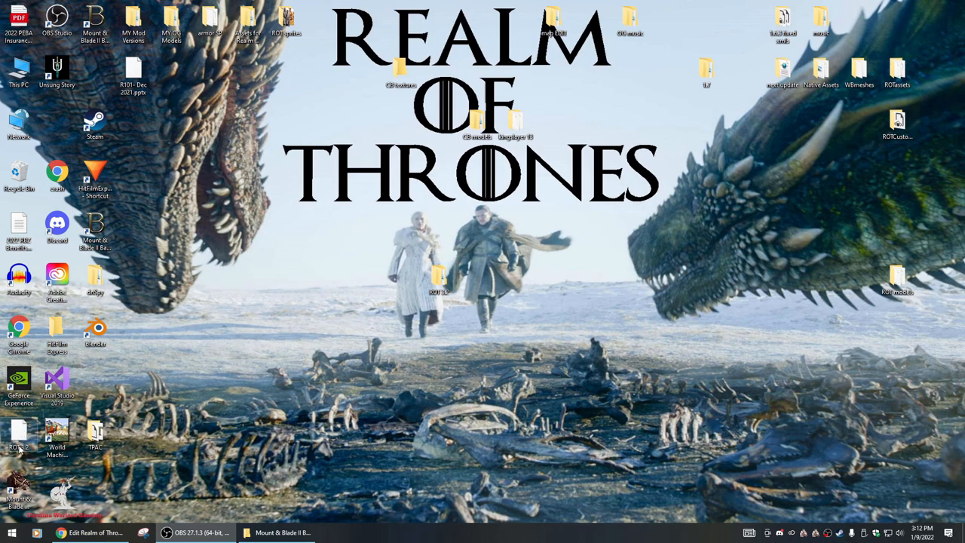
pyautogui.moveTo(17, 435)
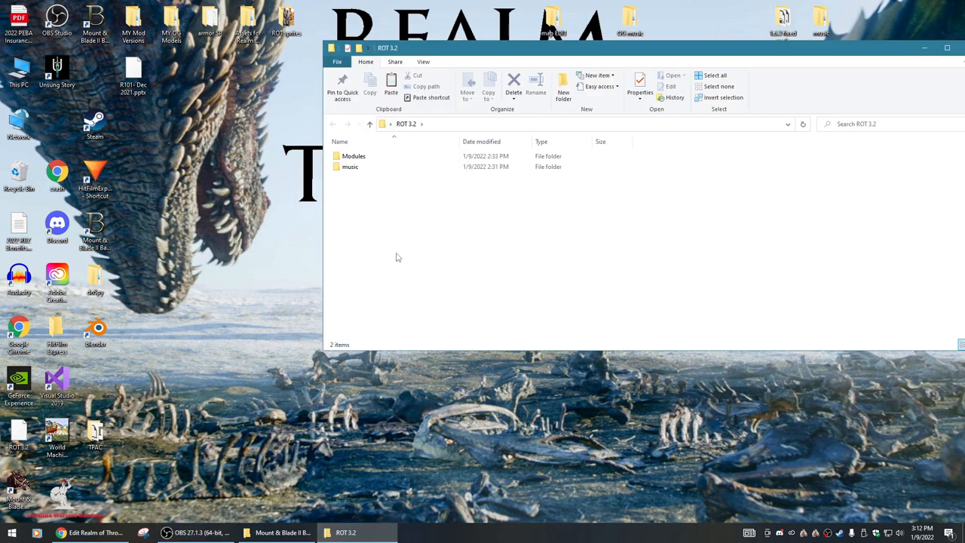
# - Copy the Modules and music folders from ROT 3.2, then restore the Bannerlord folder window
pyautogui.click(350, 167)
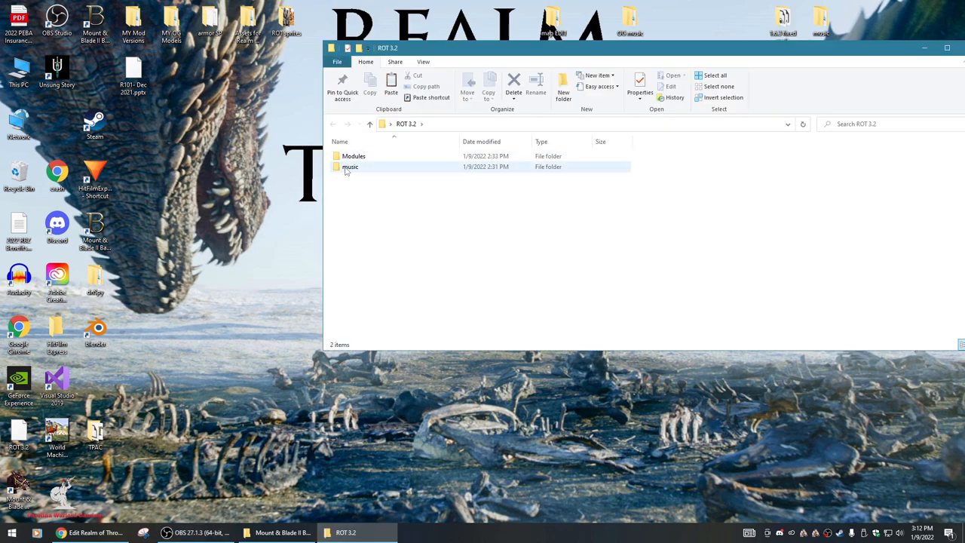
pyautogui.click(474, 211)
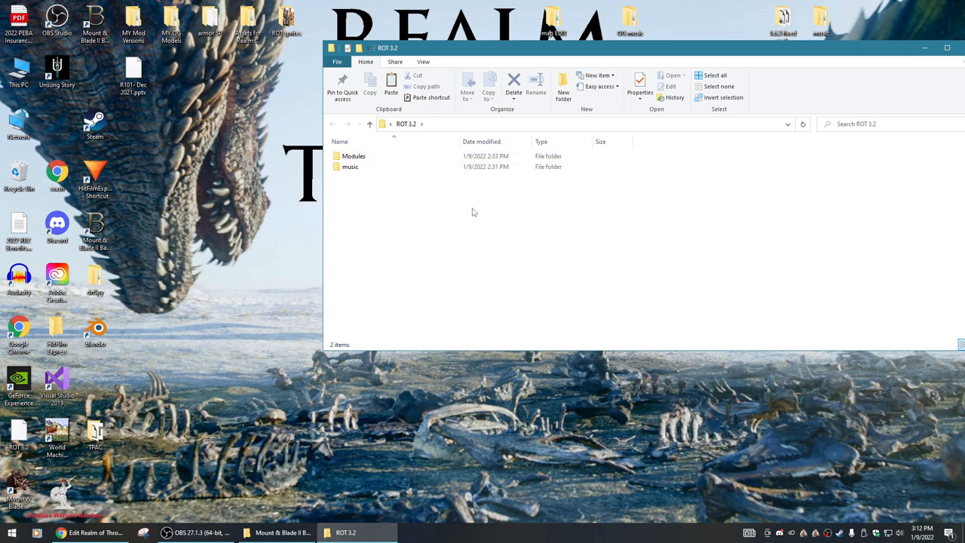
pyautogui.moveTo(379, 177)
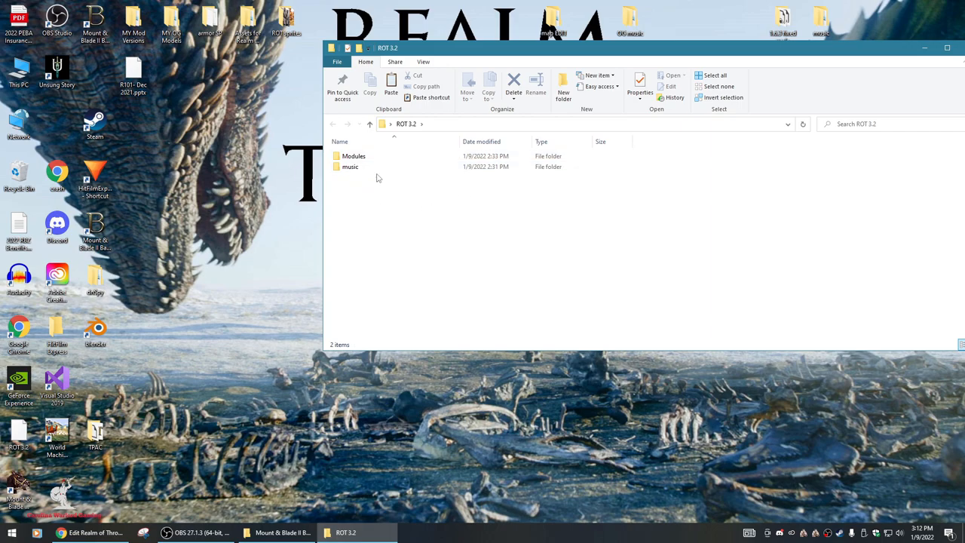
pyautogui.moveTo(349, 167)
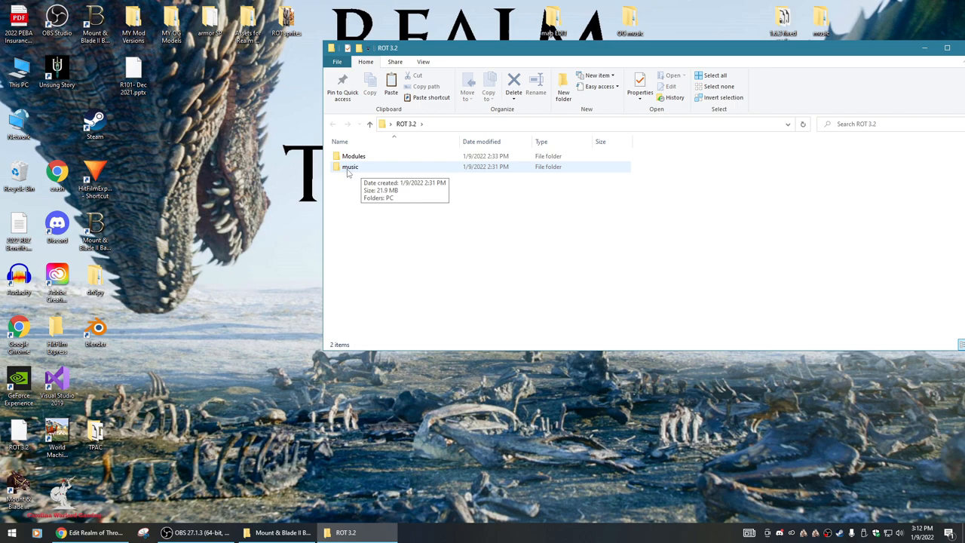
pyautogui.moveTo(354, 172)
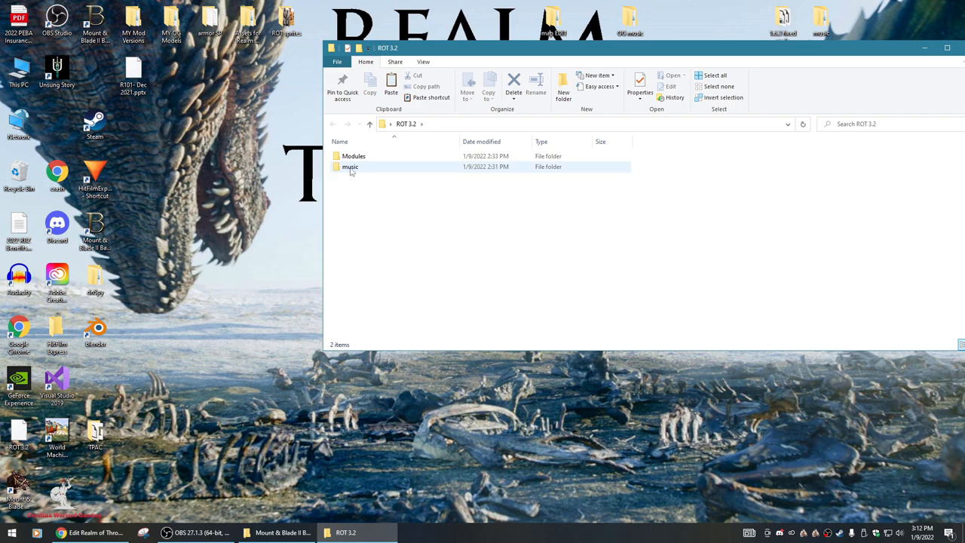
pyautogui.moveTo(351, 169)
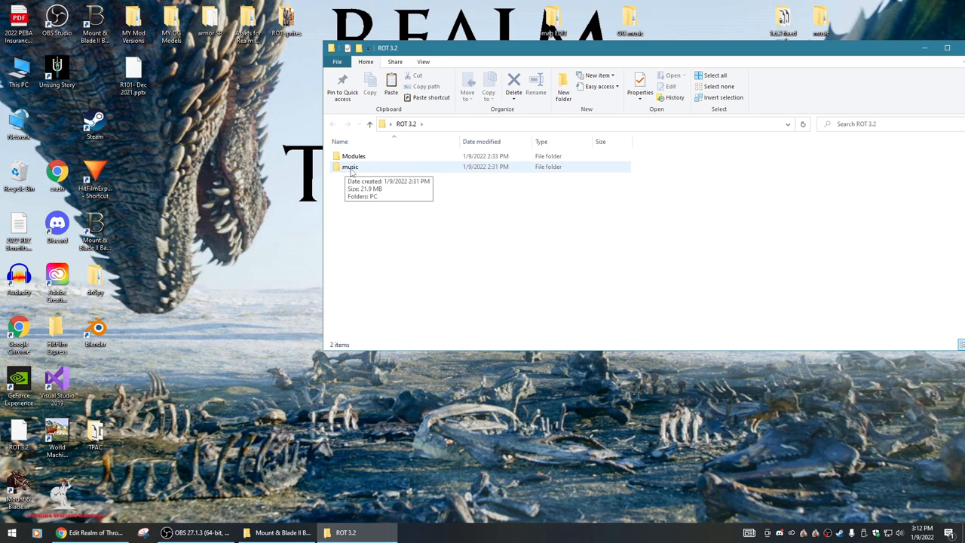
pyautogui.moveTo(365, 184)
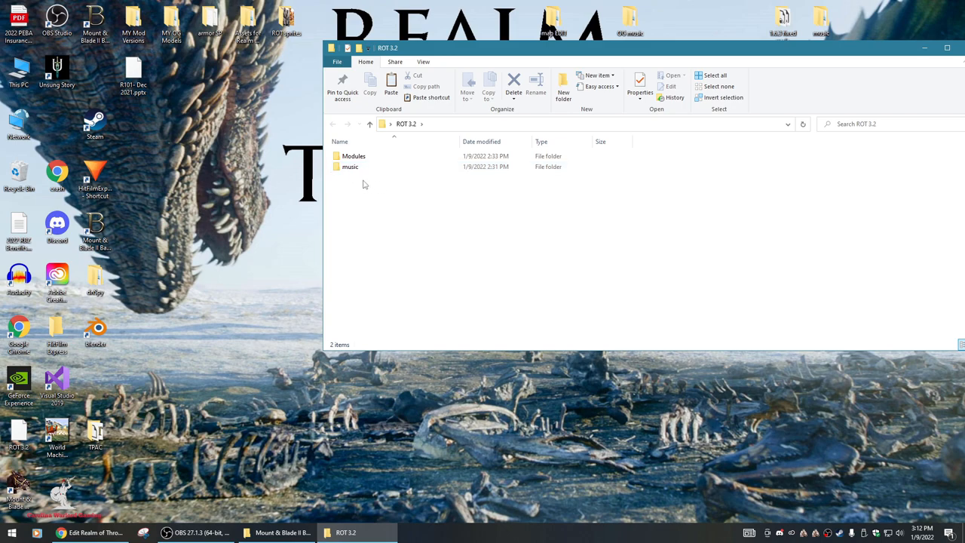
pyautogui.click(350, 167)
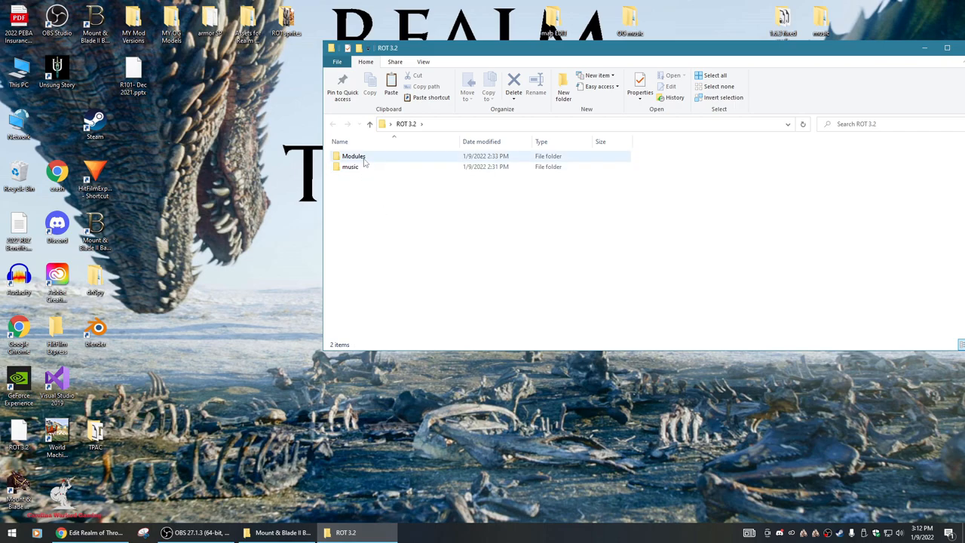
pyautogui.rightClick(351, 167)
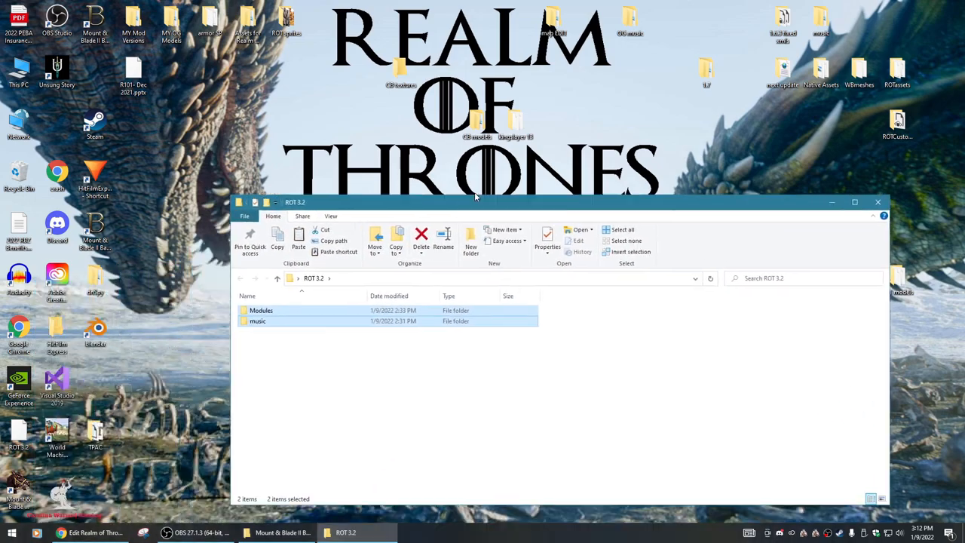
pyautogui.click(279, 532)
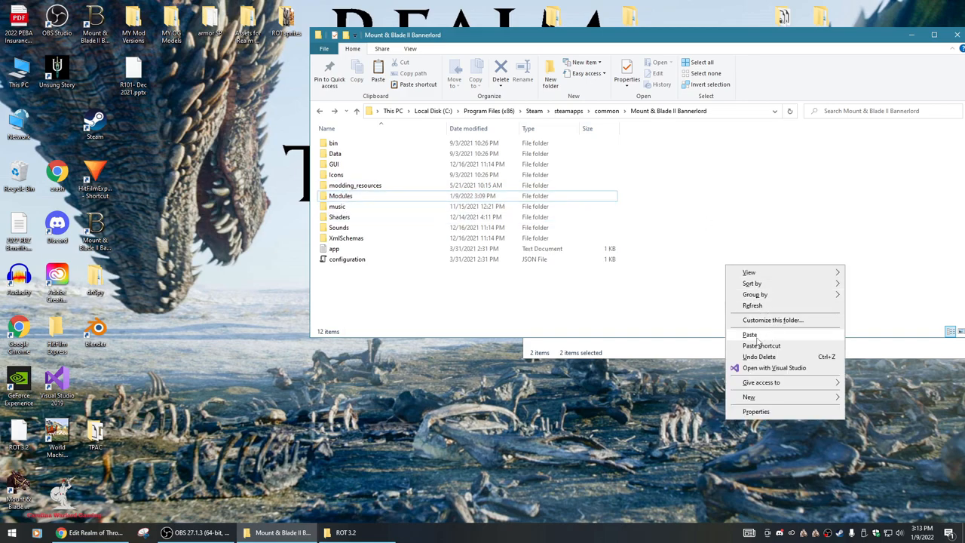
# - Paste the ROT 3.2 Modules and music folders into the Bannerlord game folder
pyautogui.click(750, 335)
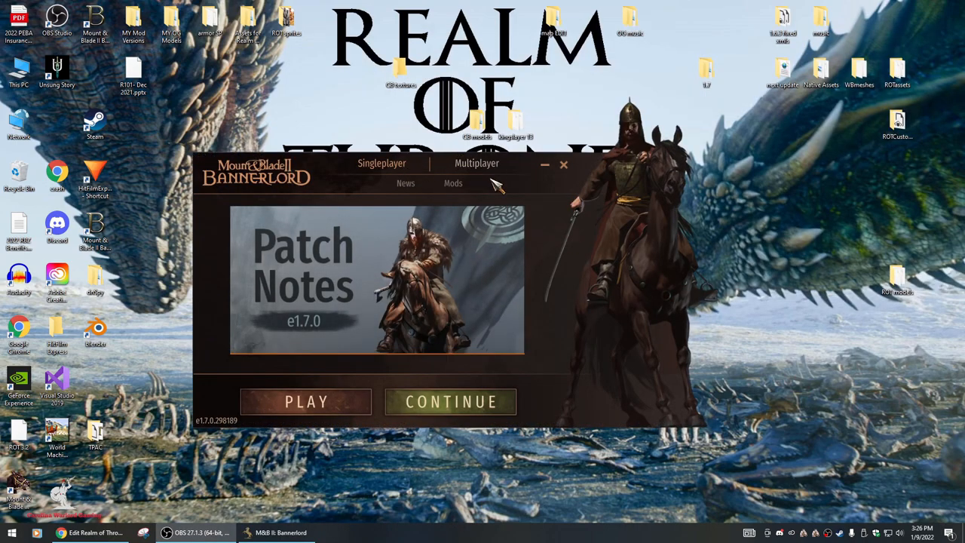
# - Enable ROT-Content, Aurelian_MapFix, ROT-NewMap and ROT Custom Wanderers in Mods, then launch
pyautogui.click(451, 183)
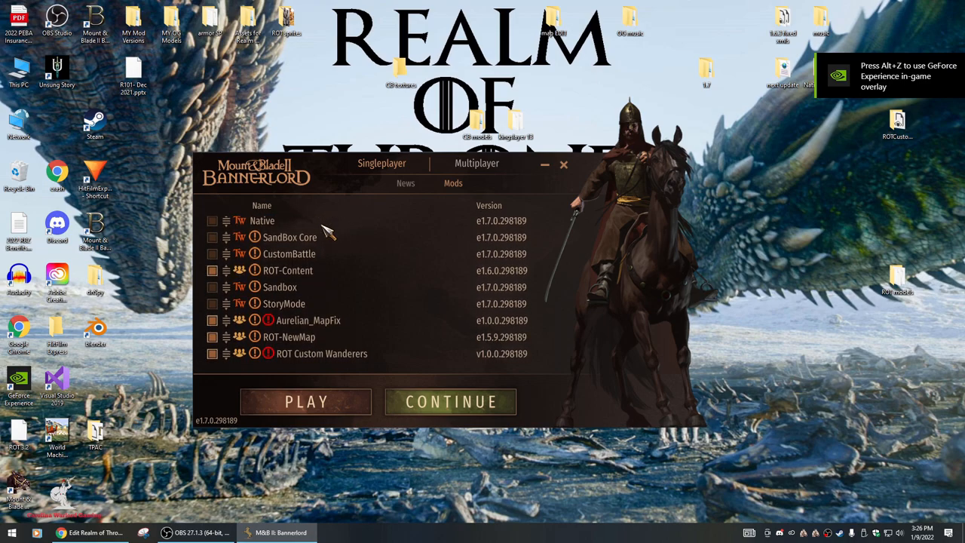
pyautogui.moveTo(259, 281)
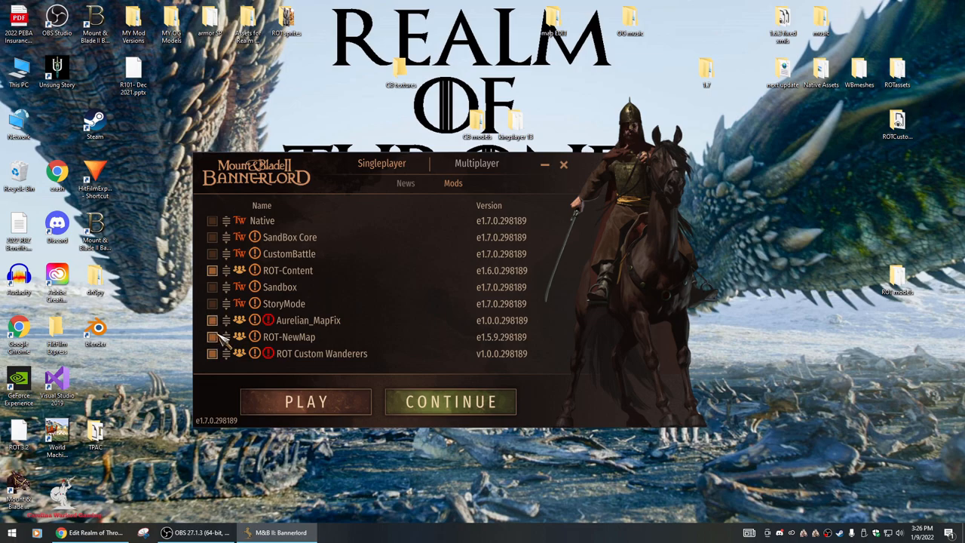
pyautogui.moveTo(288, 324)
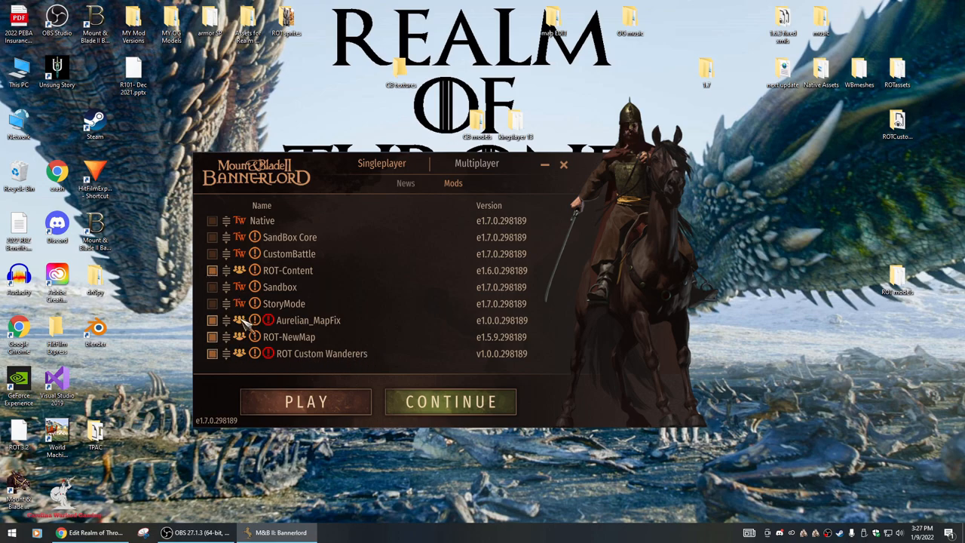
pyautogui.click(306, 401)
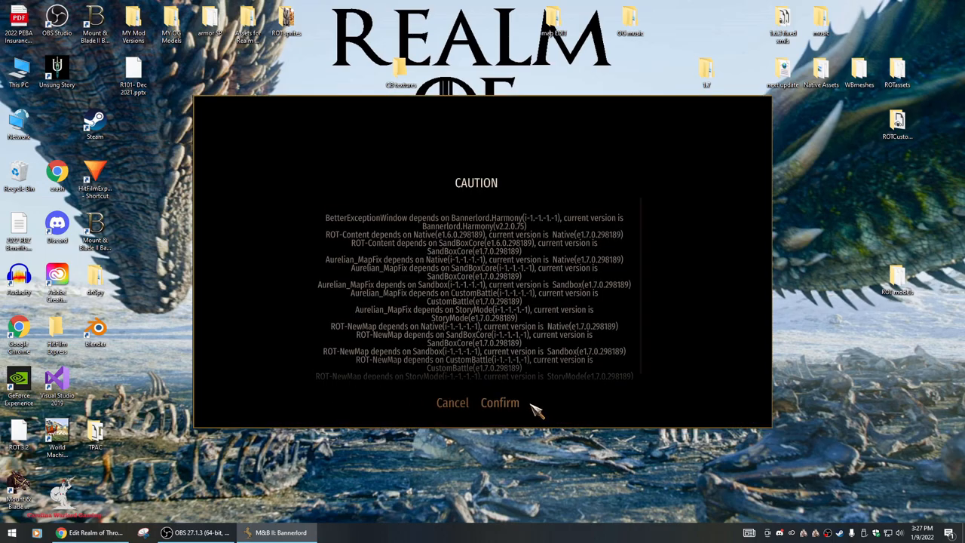
# - Accept the dependency caution, choose Crownlander culture, and keep the default appearance
pyautogui.click(500, 403)
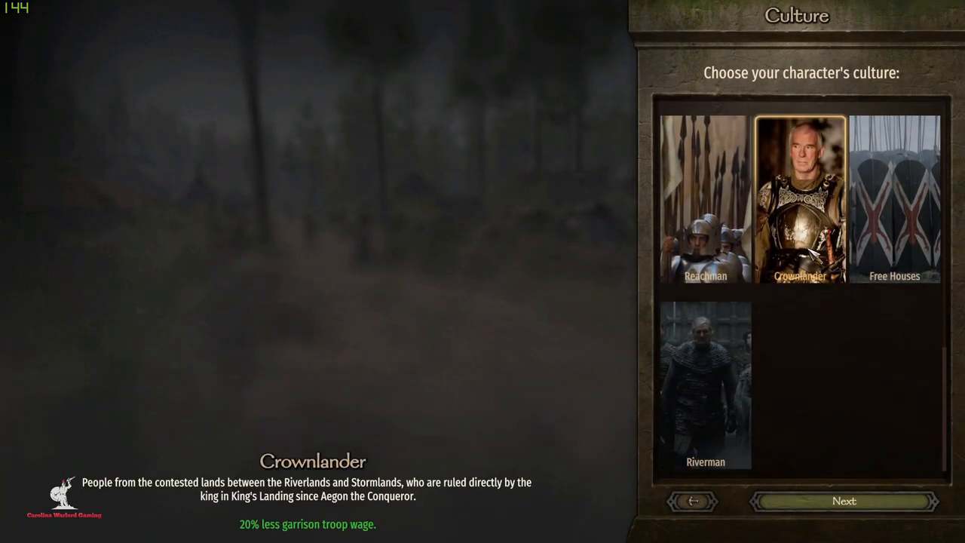
pyautogui.click(844, 501)
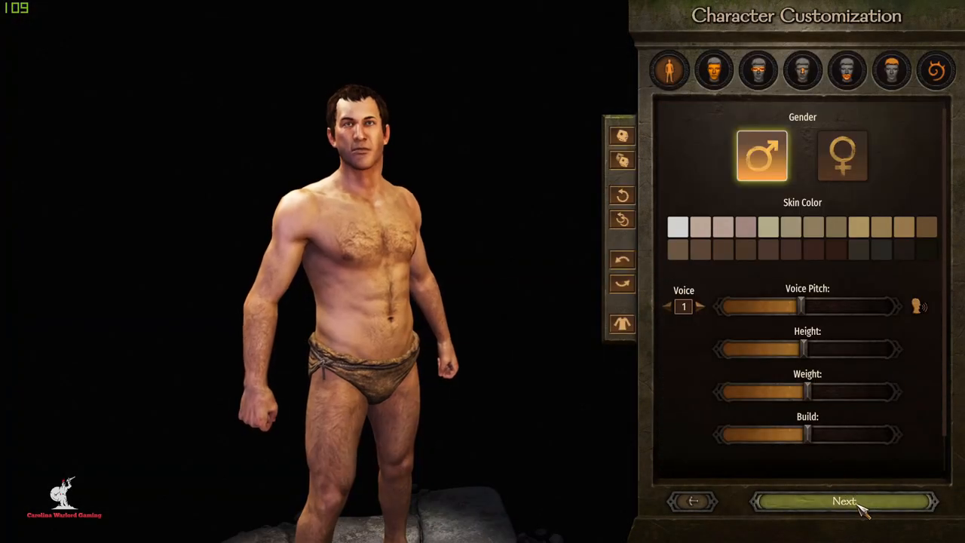
pyautogui.click(848, 503)
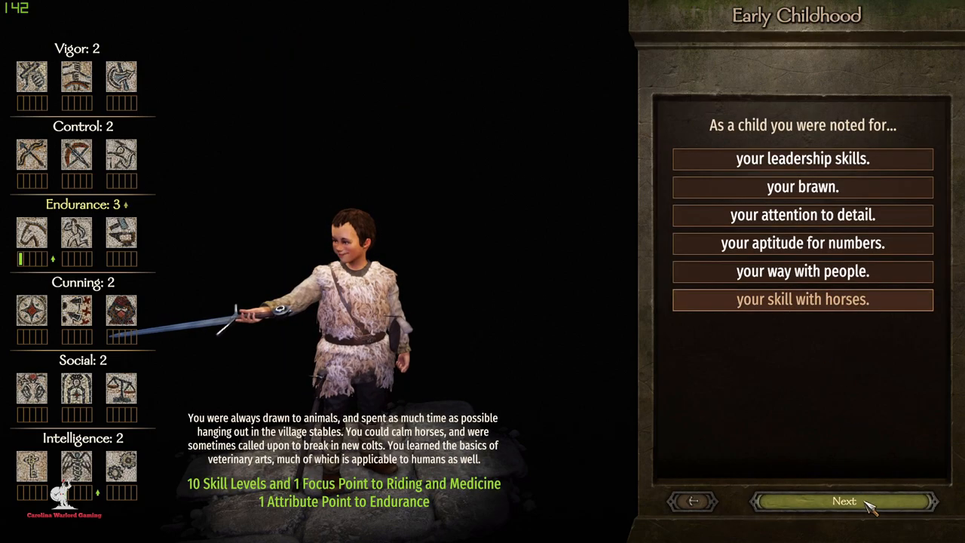